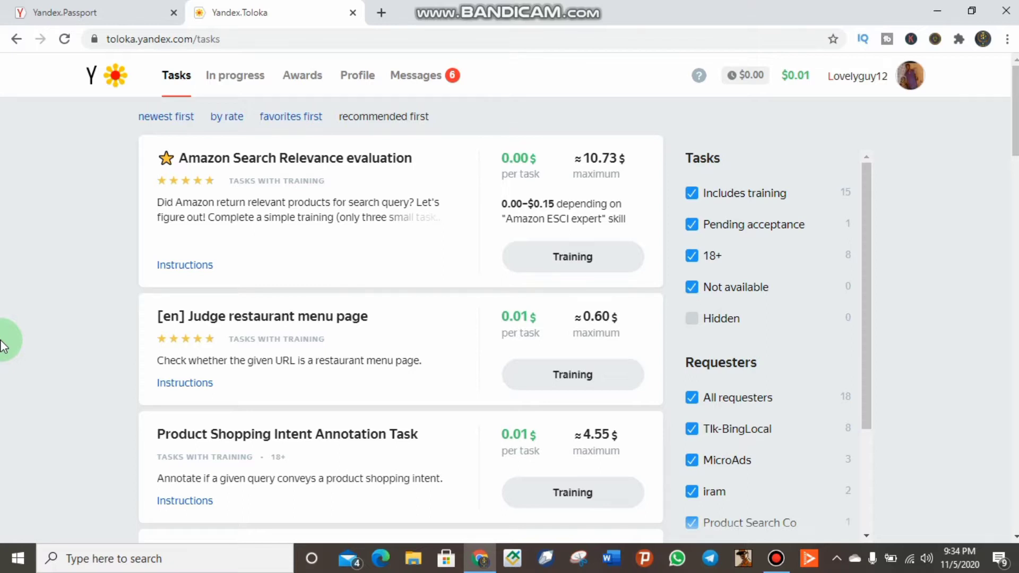
Open the Toloka Profile page showing the rating history chart and language settings.
scroll("down", 3)
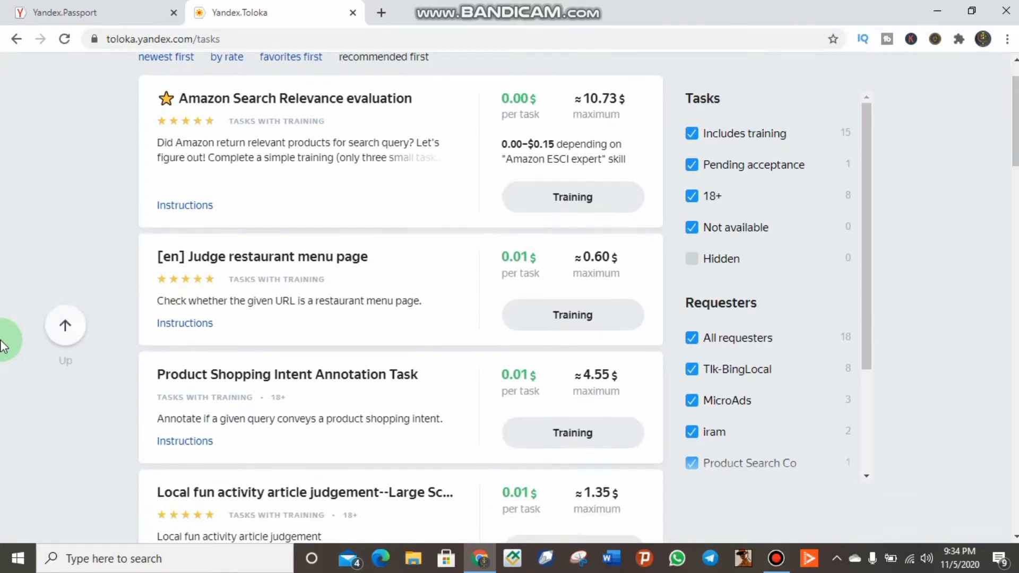
scroll("down", 3)
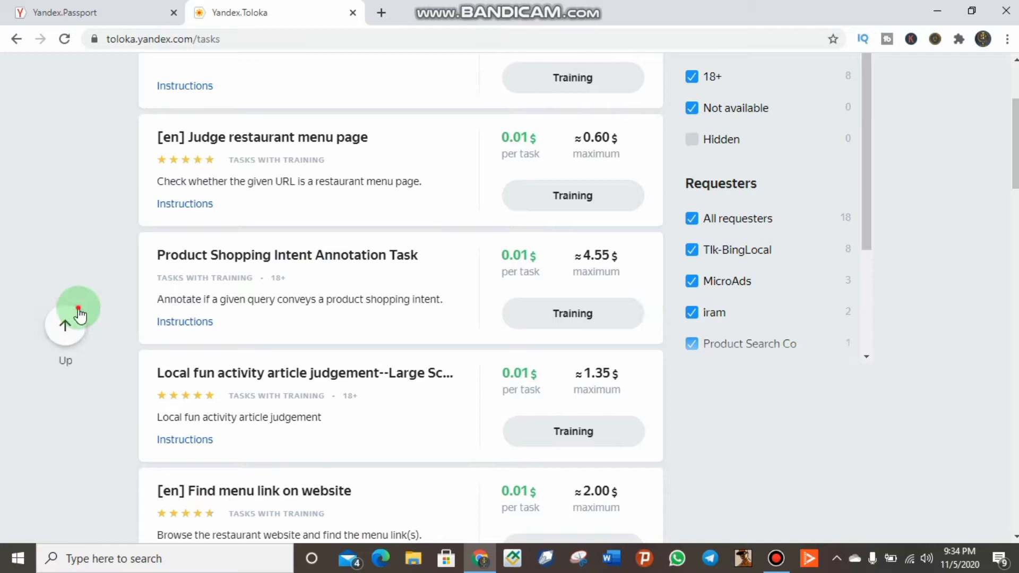
scroll("up", 3)
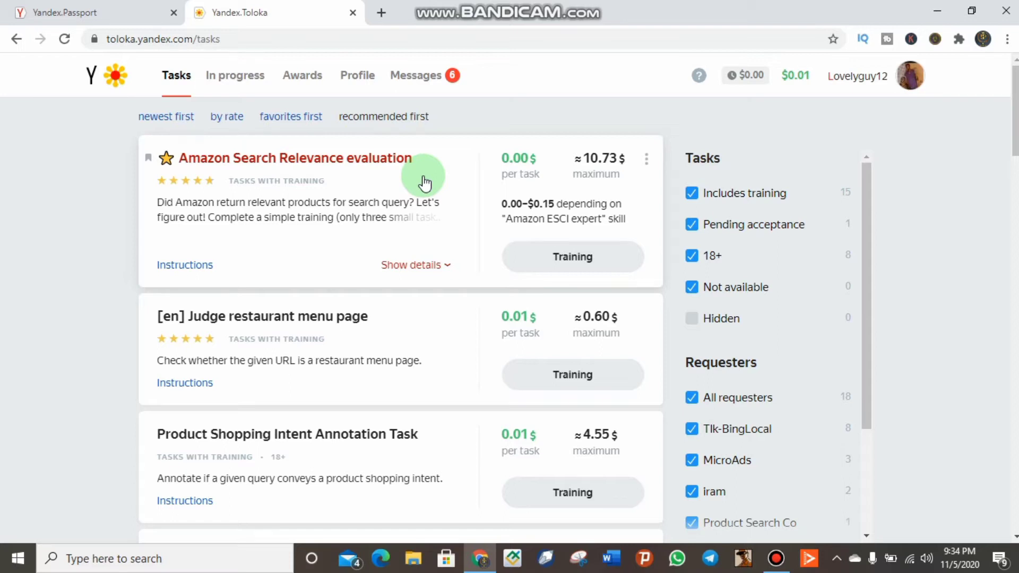
mouse_move(357, 78)
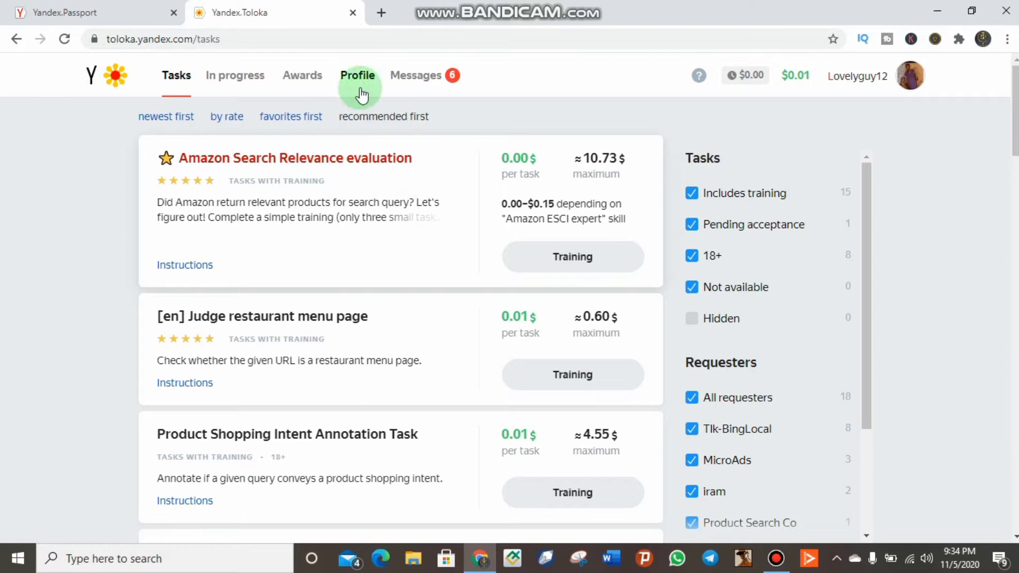
left_click(356, 75)
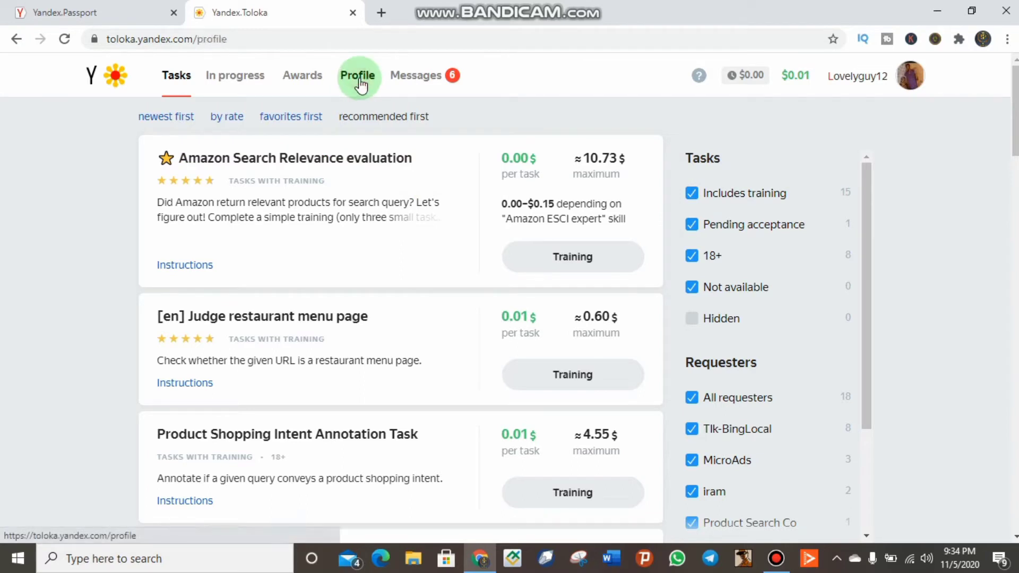
left_click(362, 75)
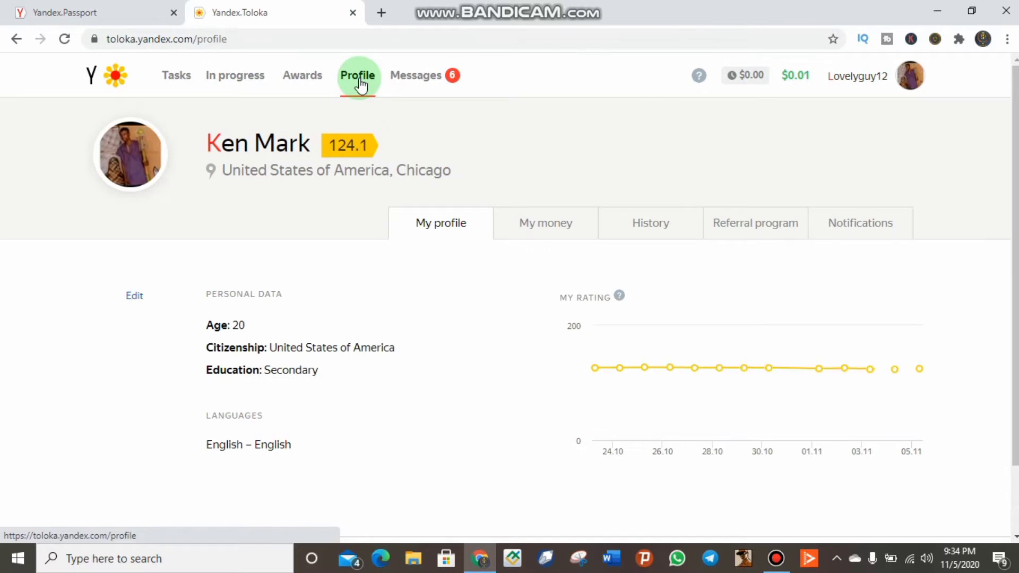
mouse_move(219, 179)
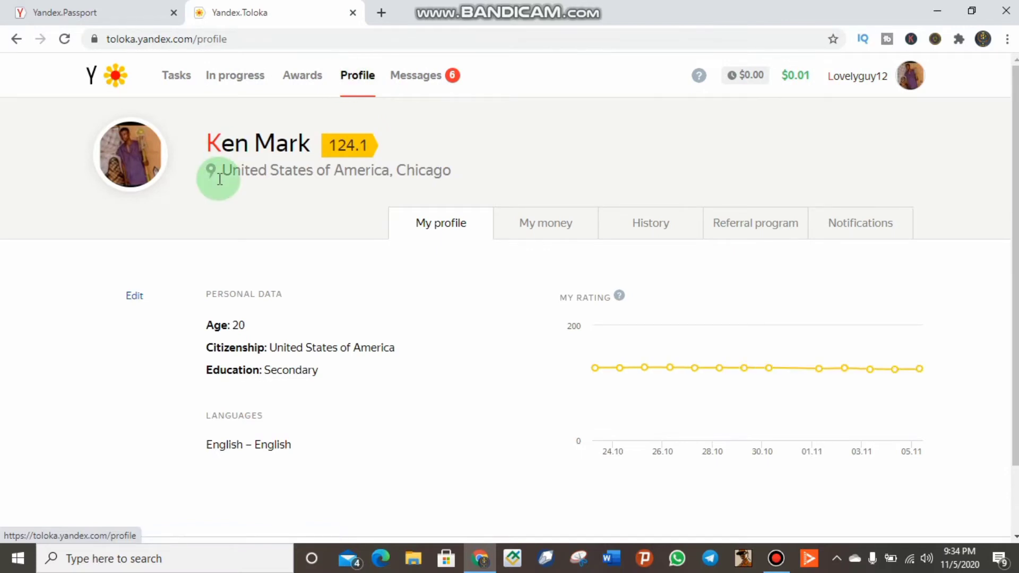
mouse_move(610, 223)
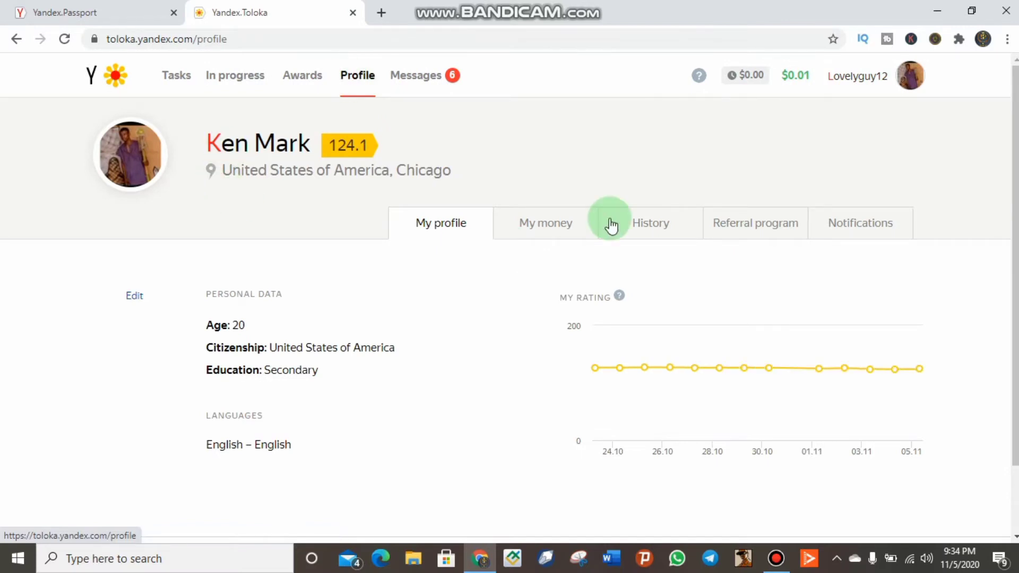
scroll("down", 3)
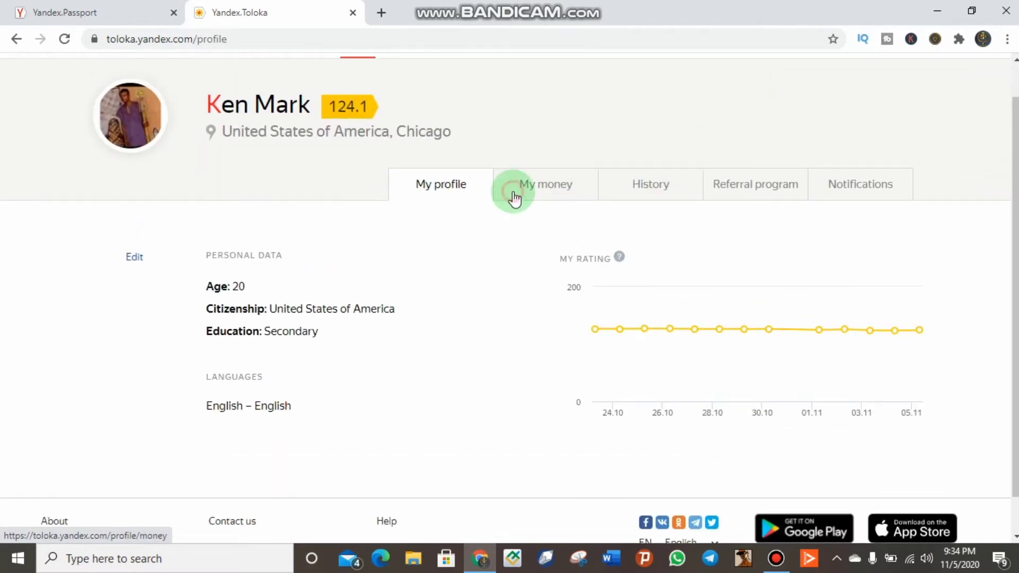
Open My money and review the $0.01 balance and withdrawal method cards.
left_click(545, 184)
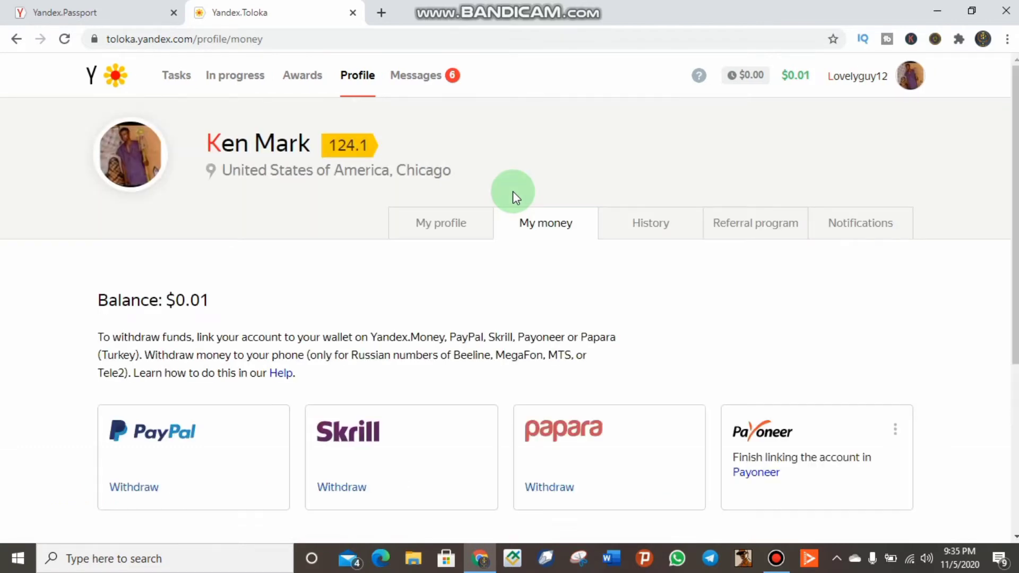
mouse_move(842, 266)
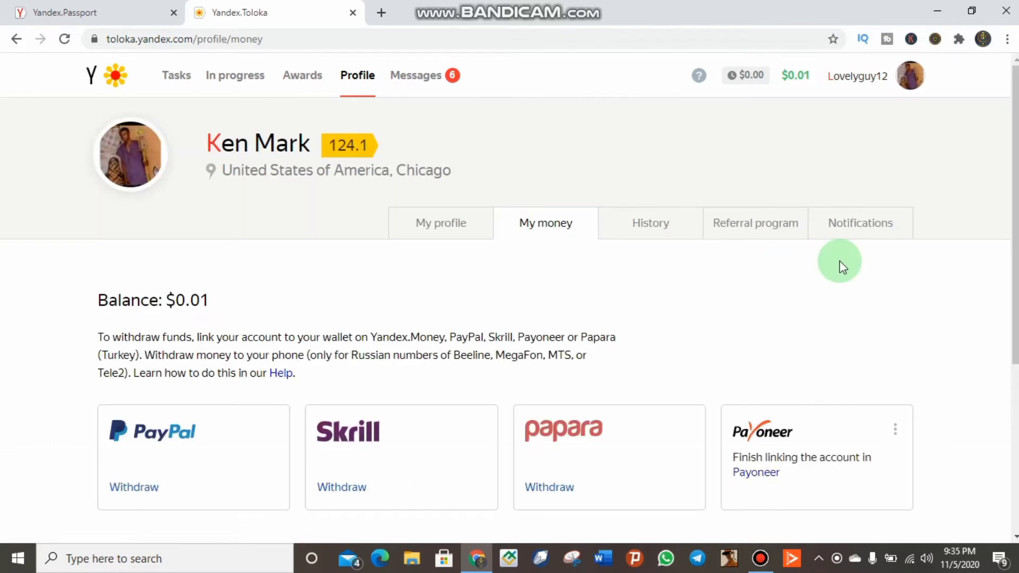
scroll("down", 3)
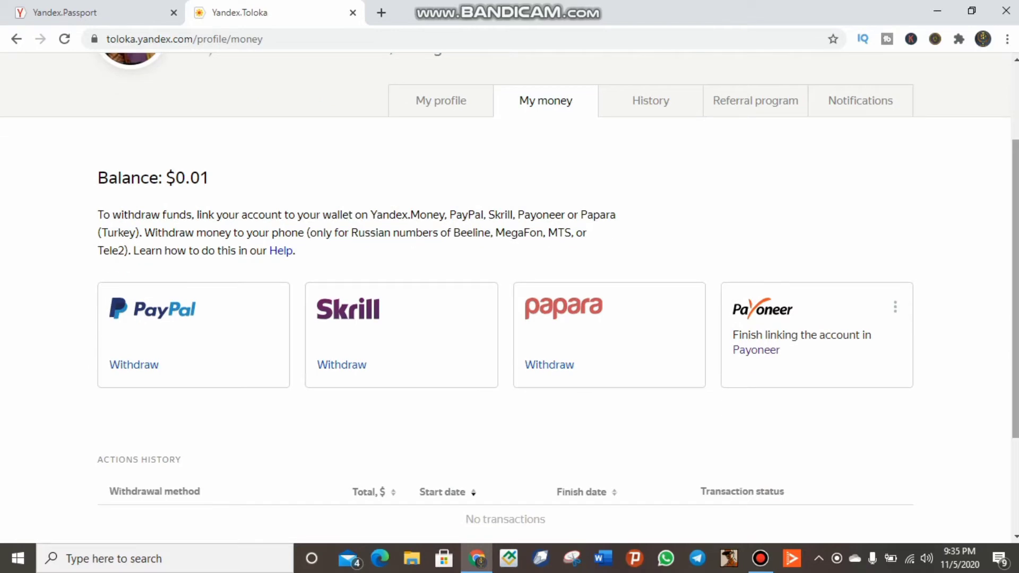
scroll("up", 3)
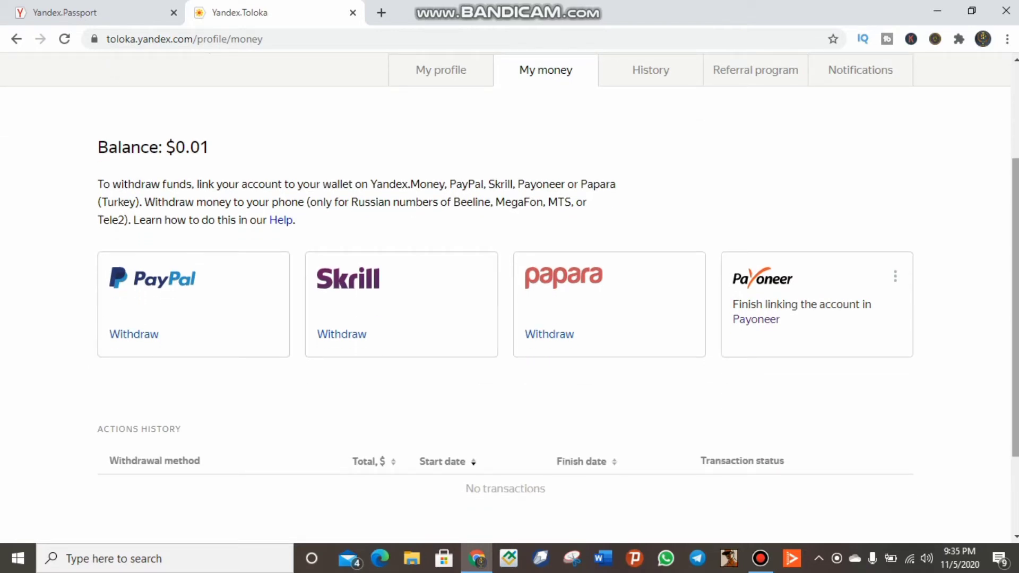
mouse_move(134, 333)
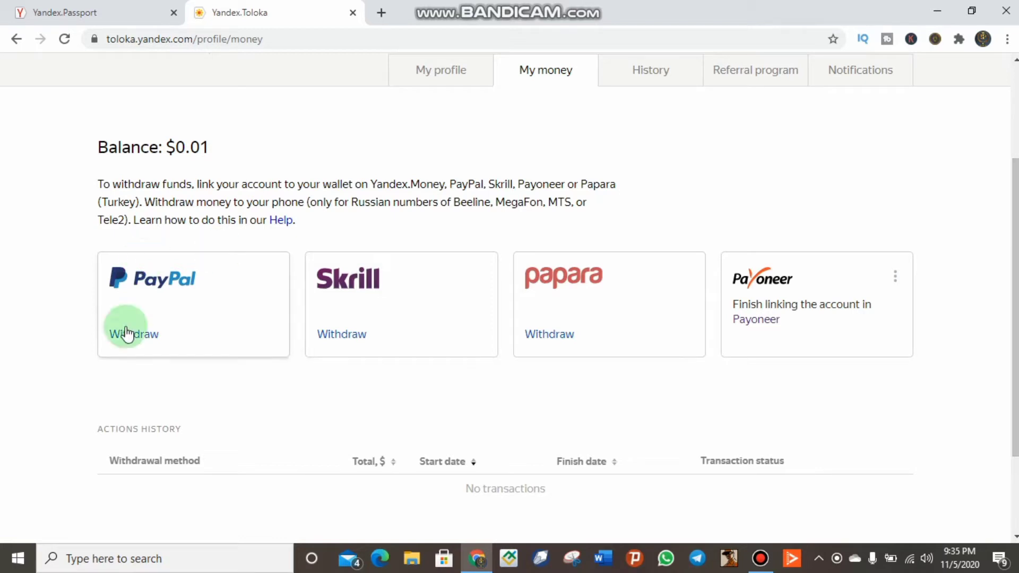
mouse_move(520, 319)
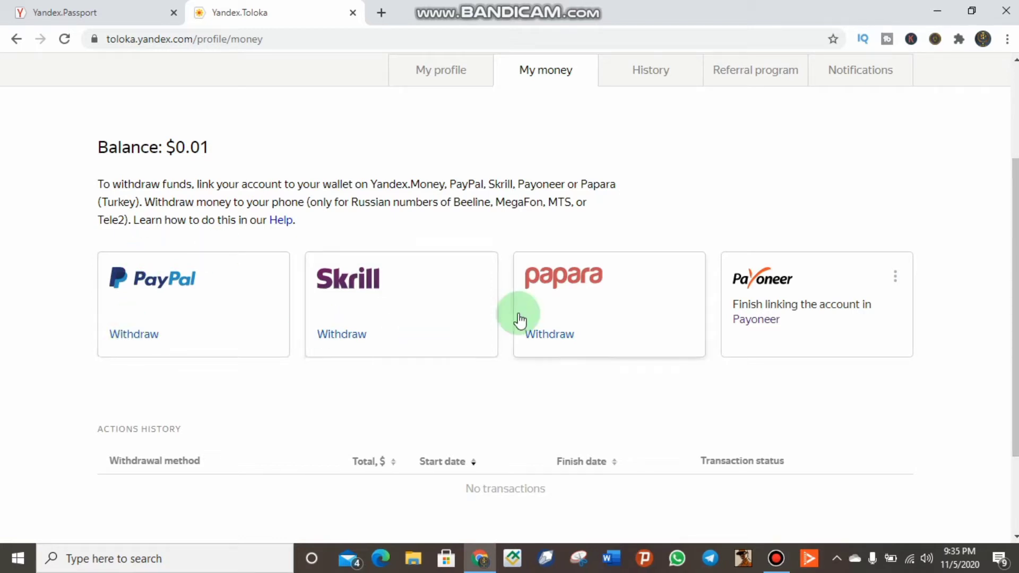
mouse_move(767, 306)
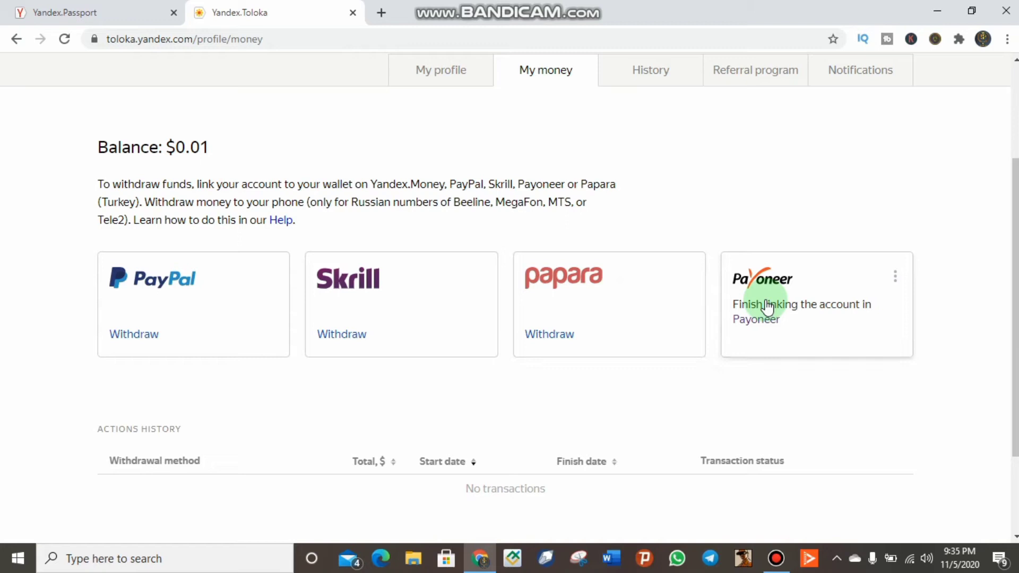
mouse_move(106, 358)
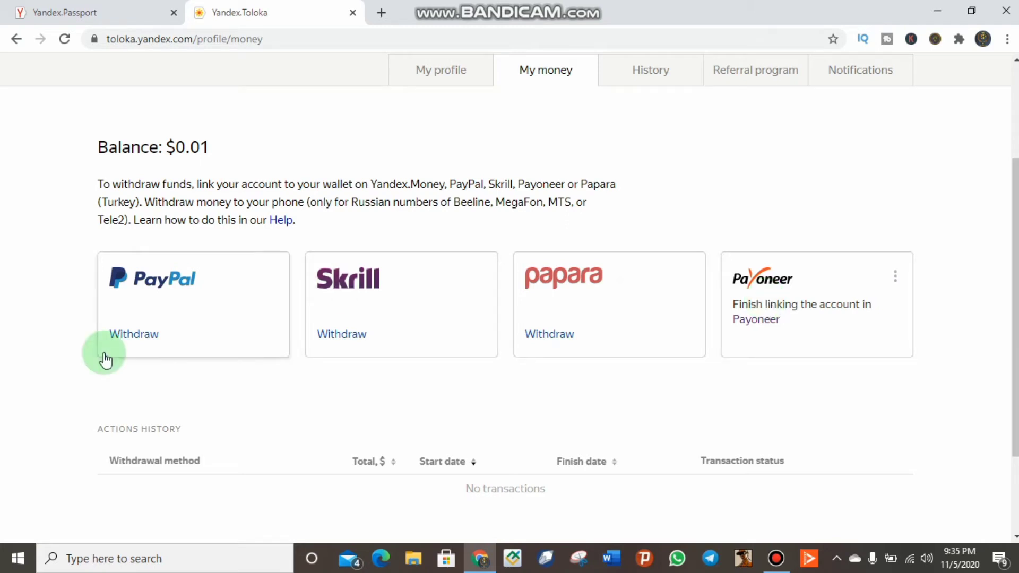
mouse_move(461, 338)
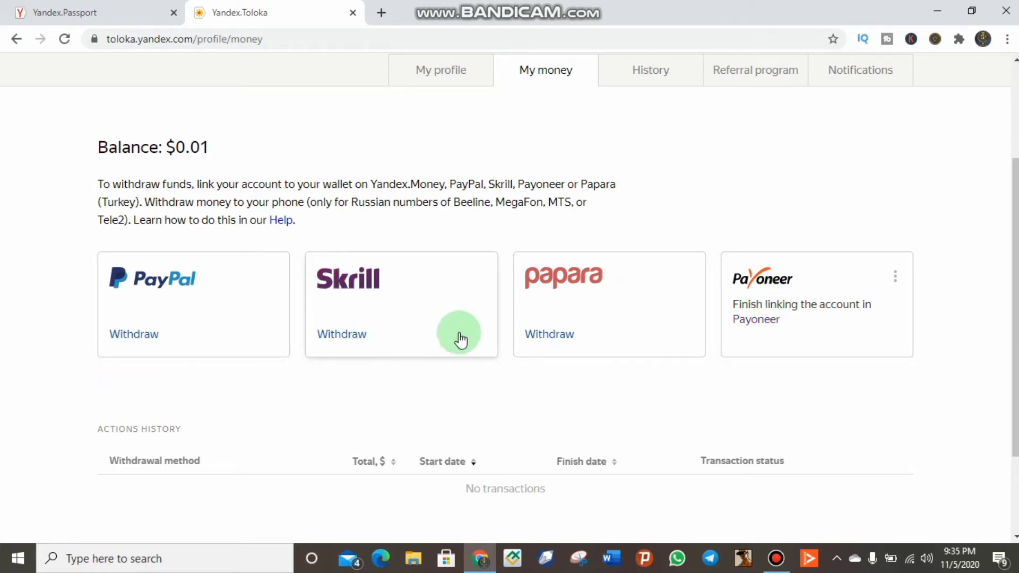
mouse_move(345, 323)
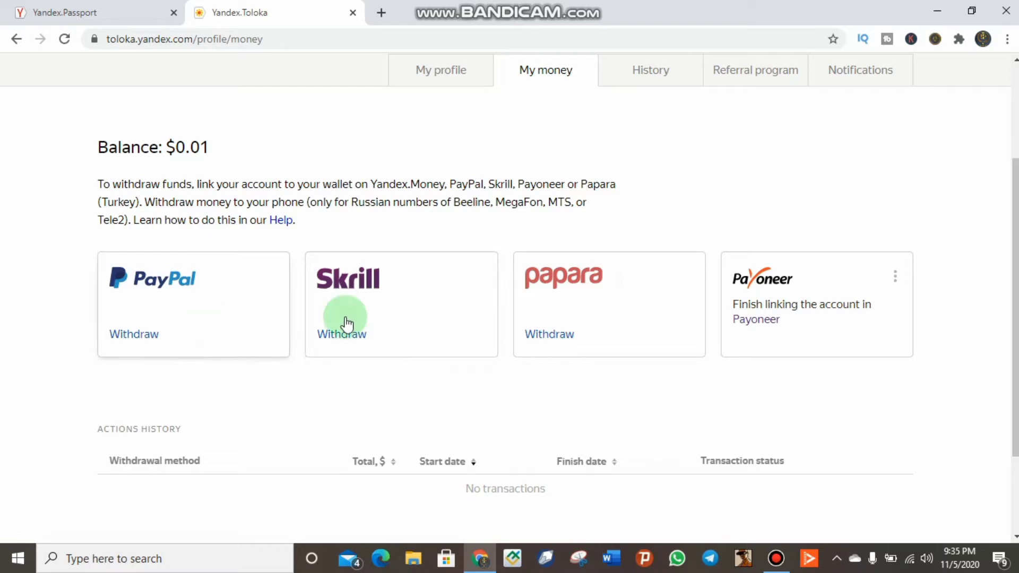
mouse_move(877, 317)
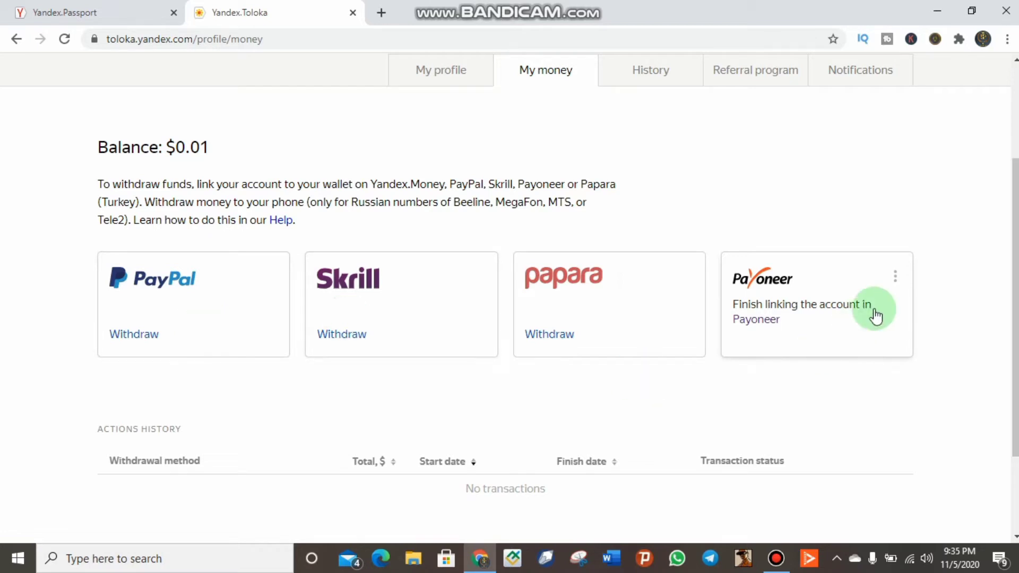
mouse_move(889, 298)
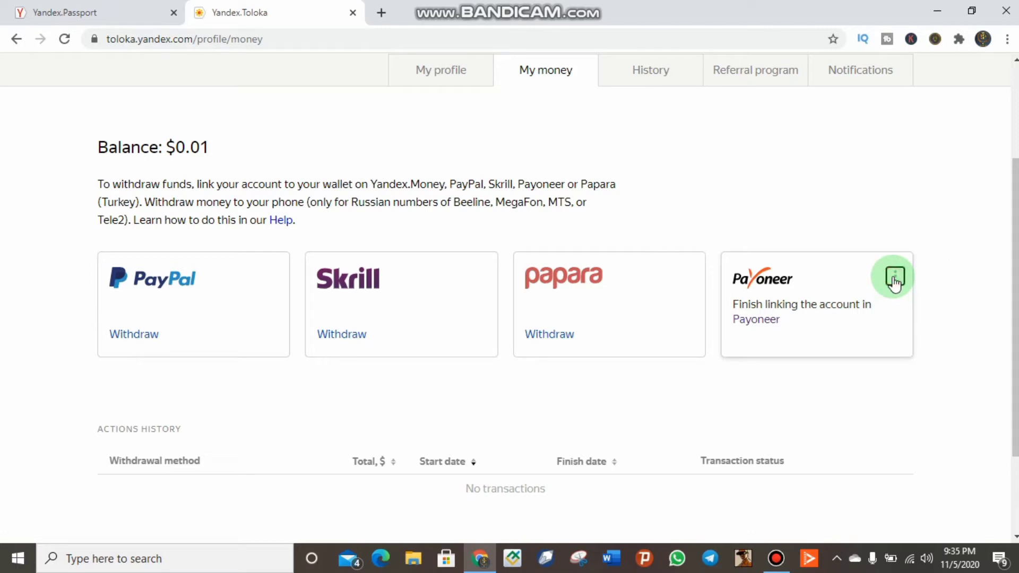
mouse_move(802, 299)
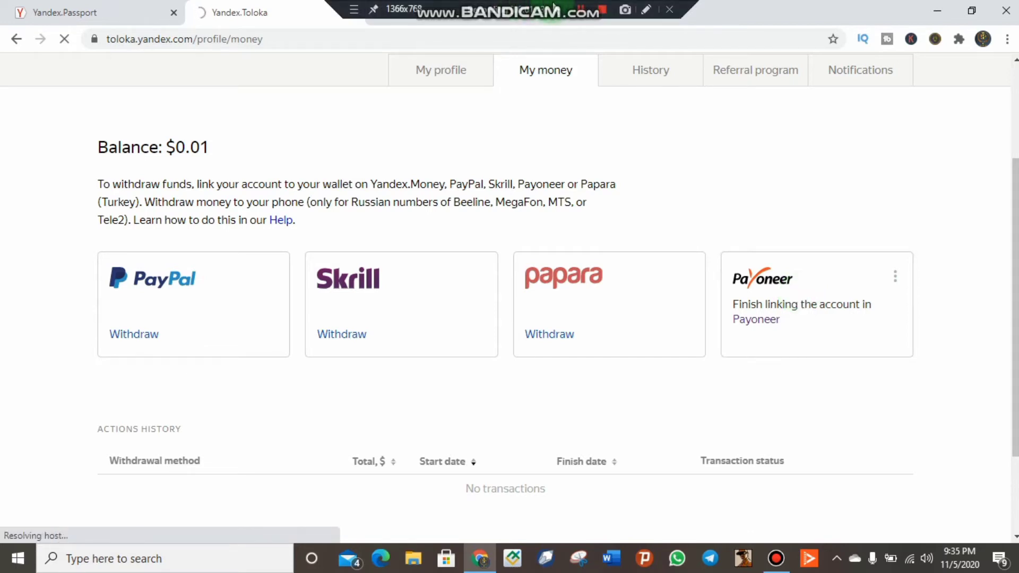
Follow the Payoneer card's link to the Payoneer sign-in page for Yandex Services AG.
left_click(756, 319)
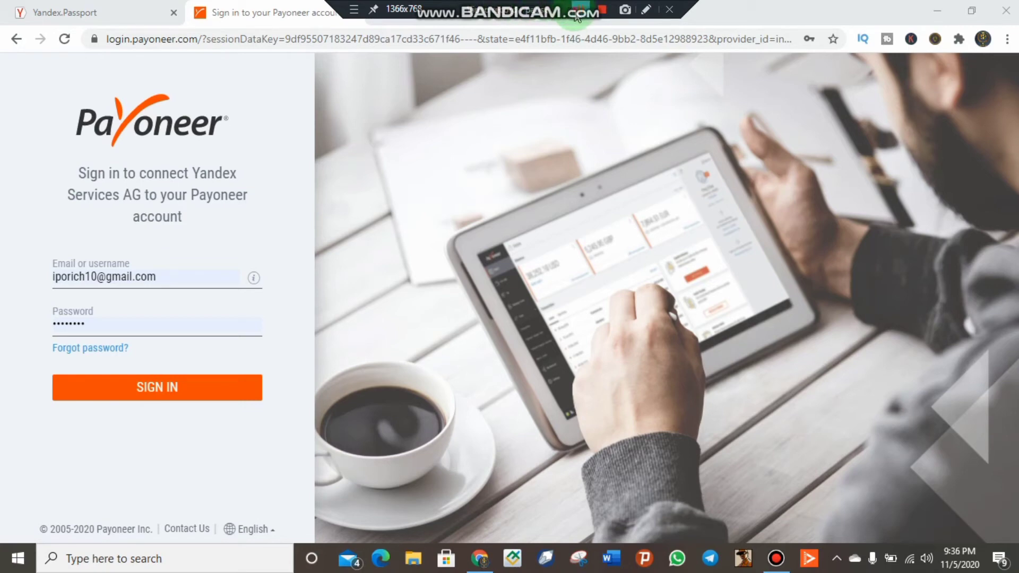
Submit the Payoneer login and let the payoneer.com home page load.
left_click(157, 387)
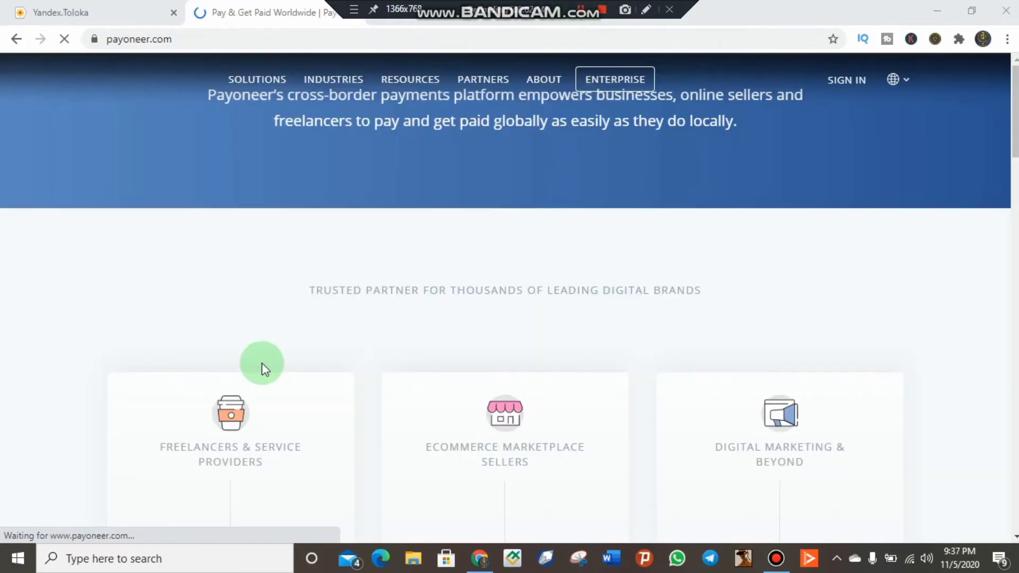
mouse_move(1004, 217)
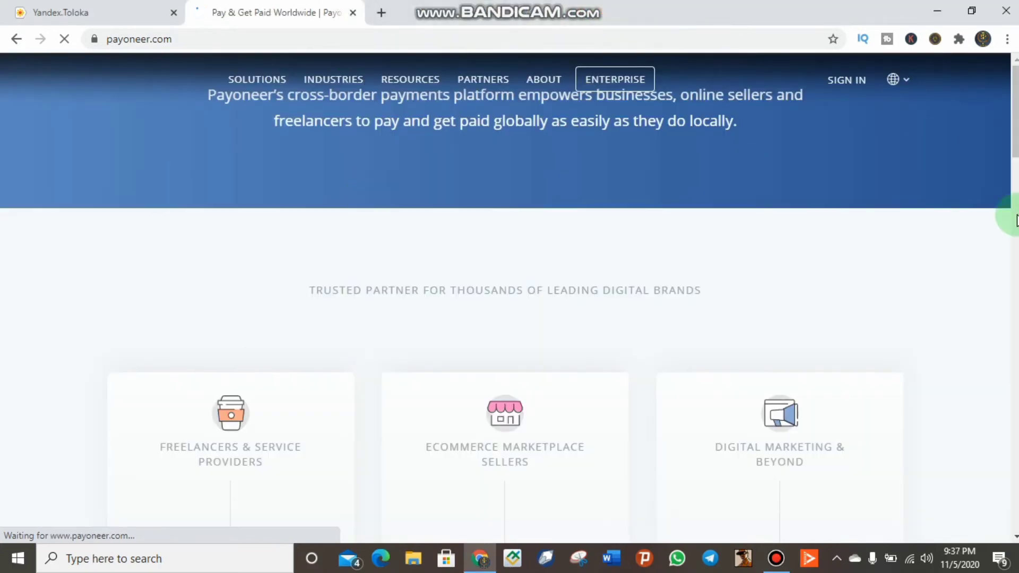
scroll("down", 3)
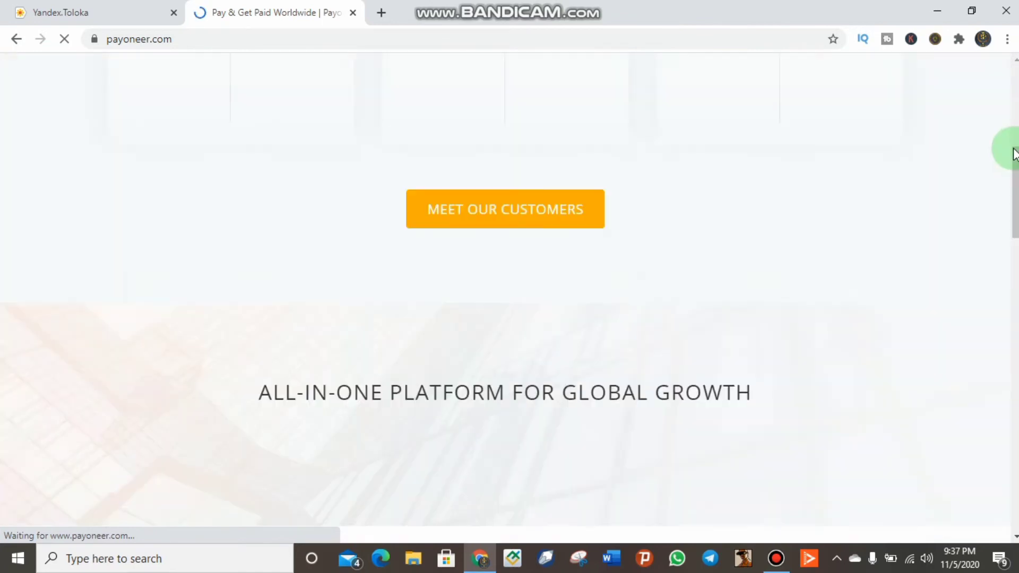
Return to Toloka's My money page and confirm Payoneer shows Account linked.
scroll("up", 3)
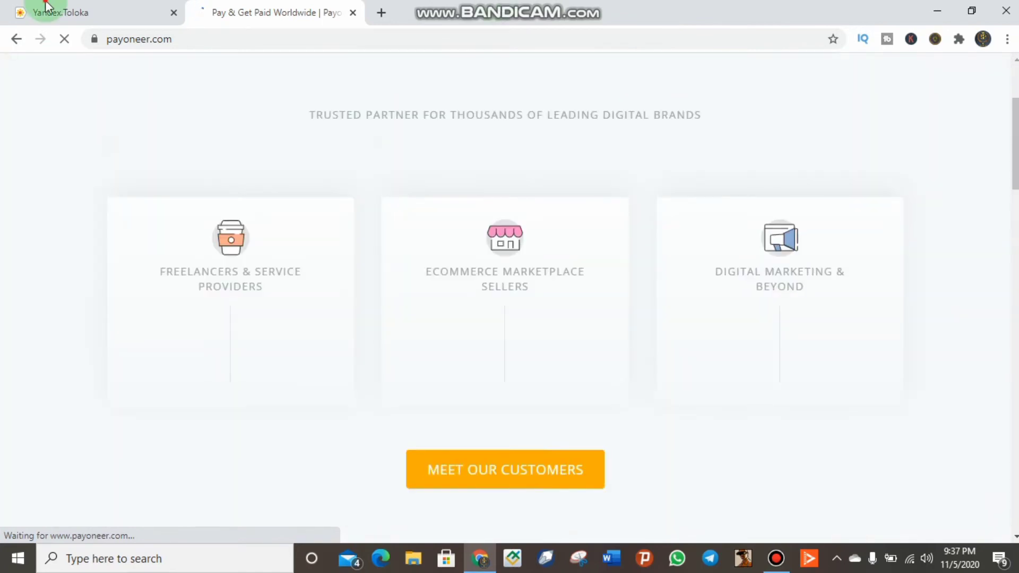
left_click(84, 12)
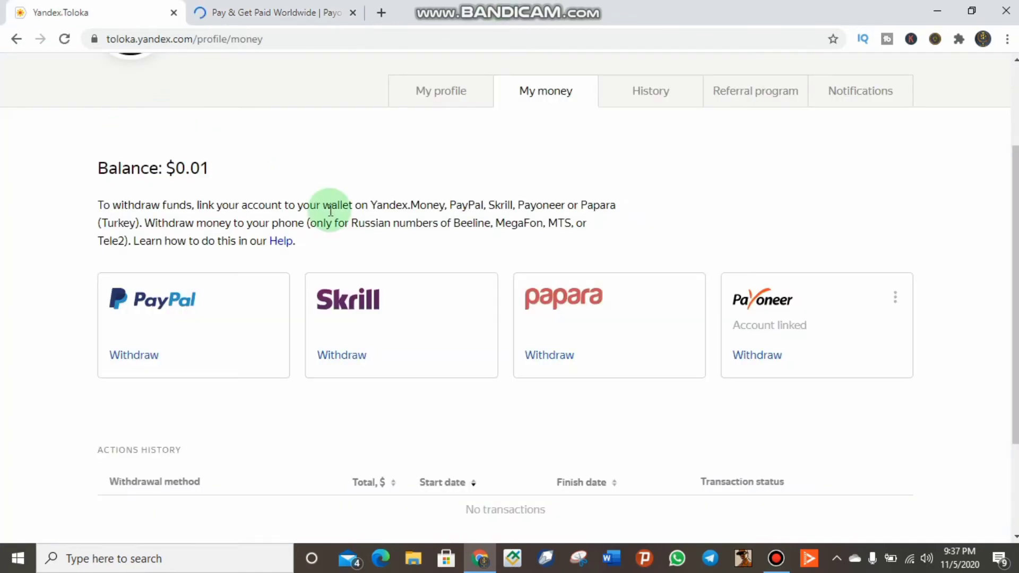
mouse_move(790, 330)
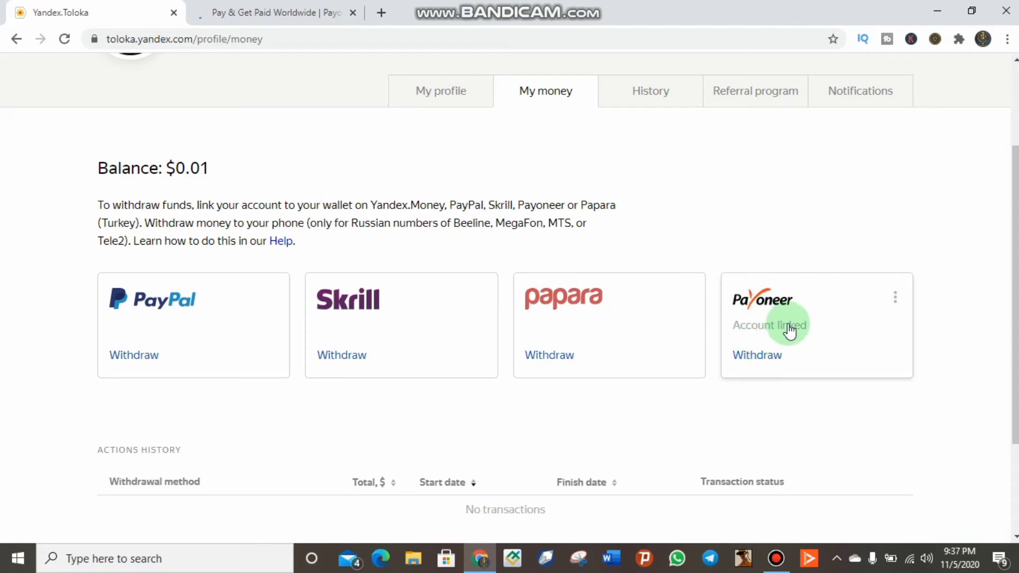
mouse_move(762, 345)
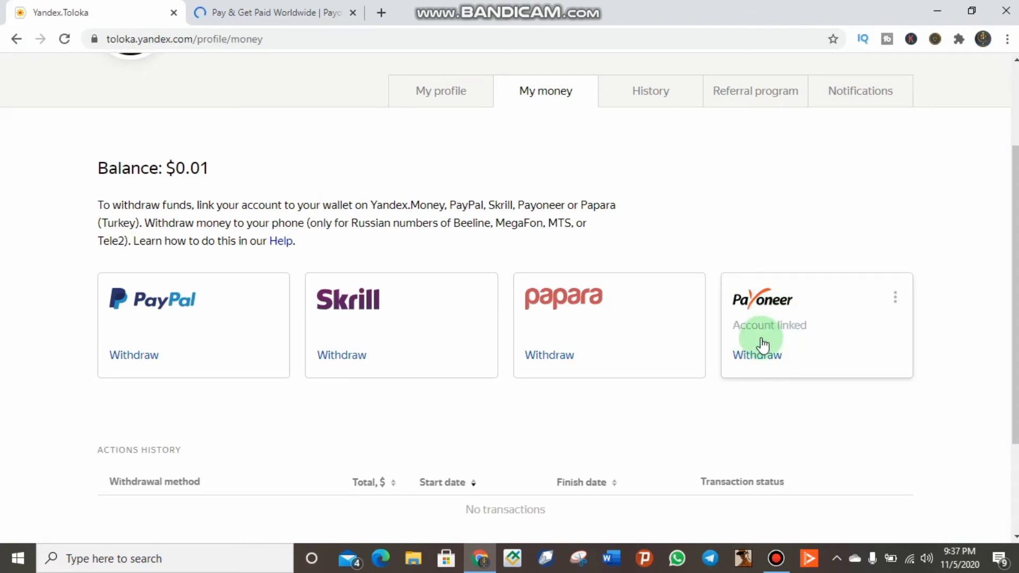
scroll("up", 3)
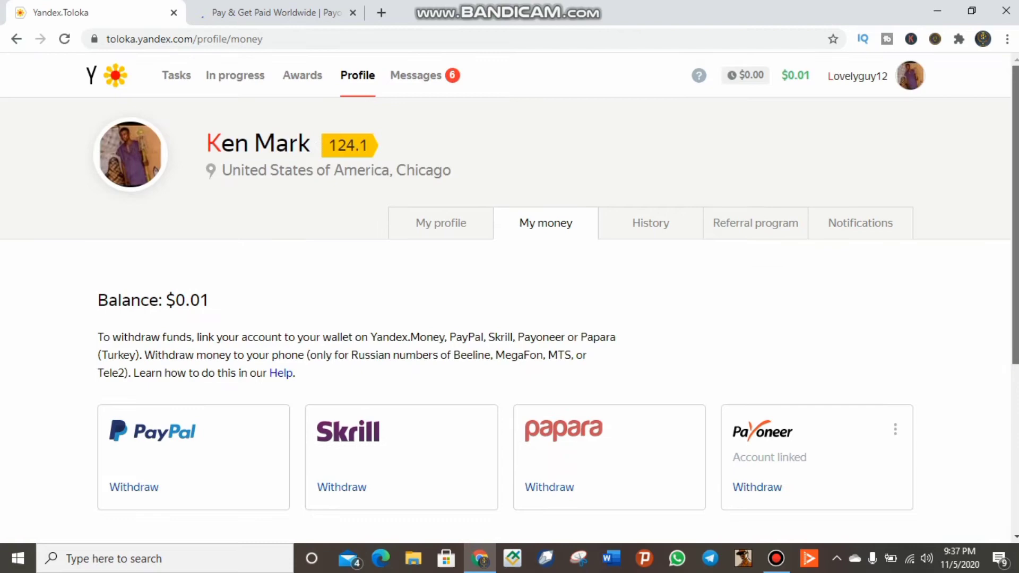
scroll("down", 3)
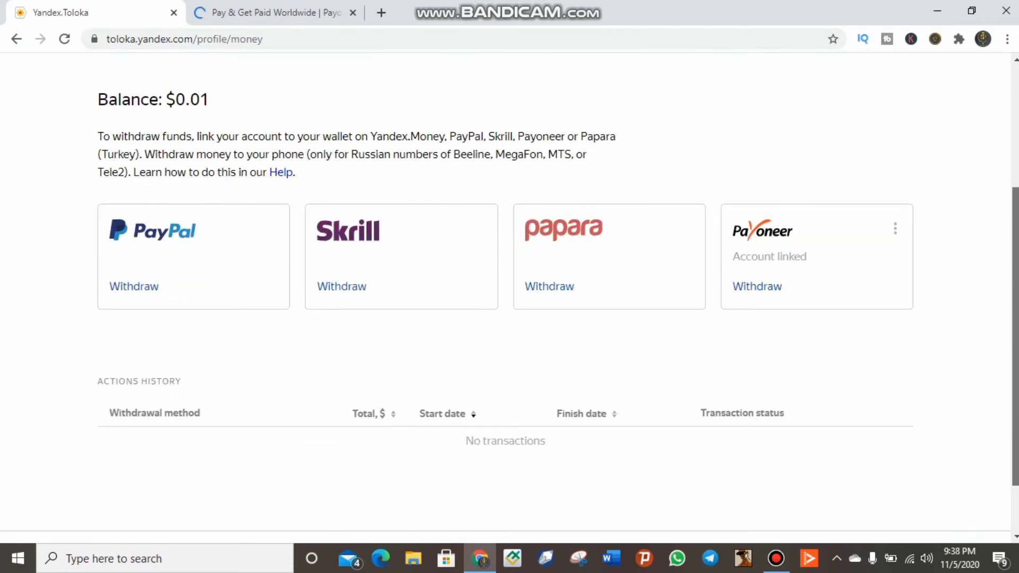
scroll("up", 3)
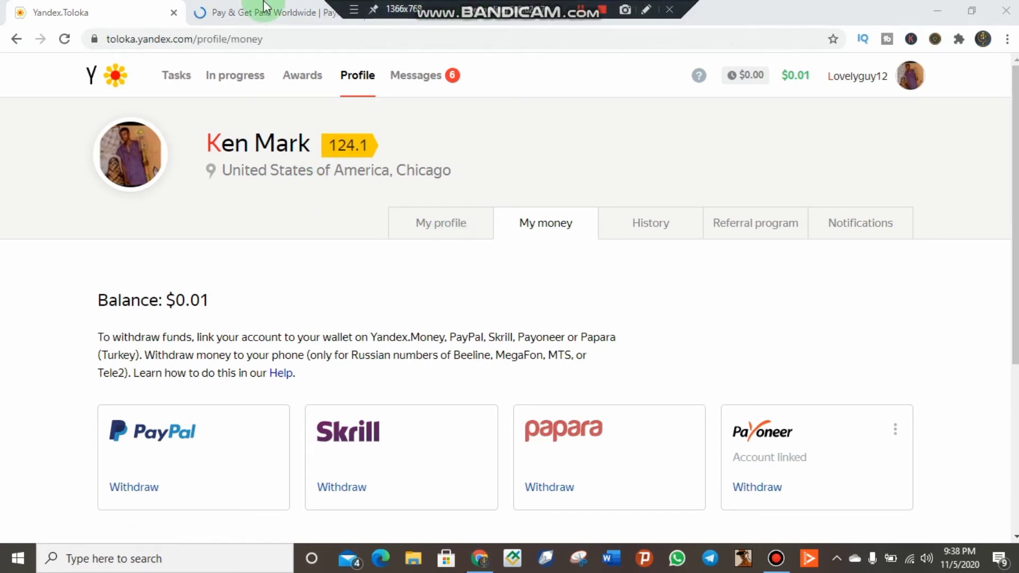
Sign in on the Payoneer tab to reach the dashboard with 41.80 USD, EUR and GBP balances.
left_click(273, 12)
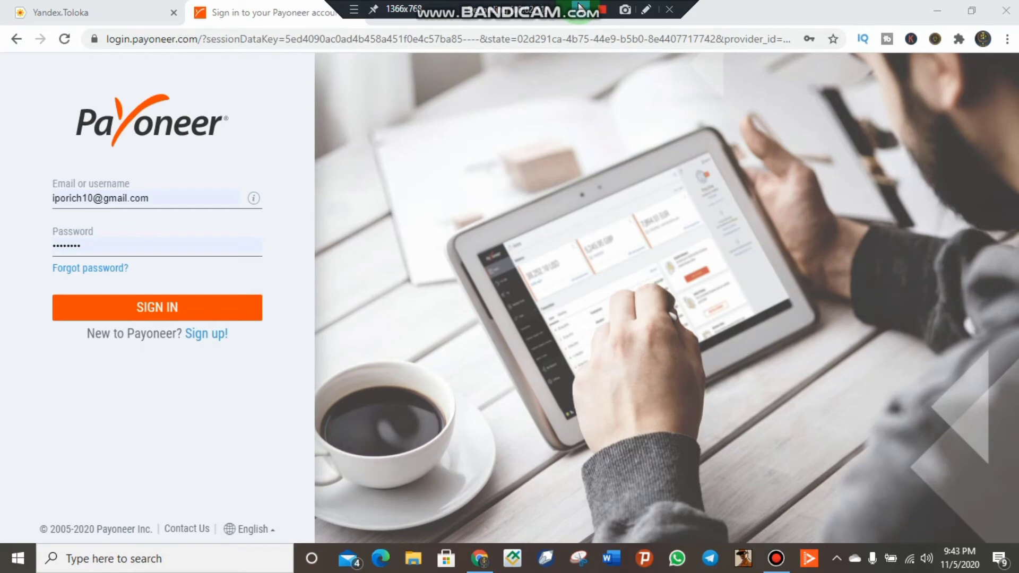
left_click(156, 307)
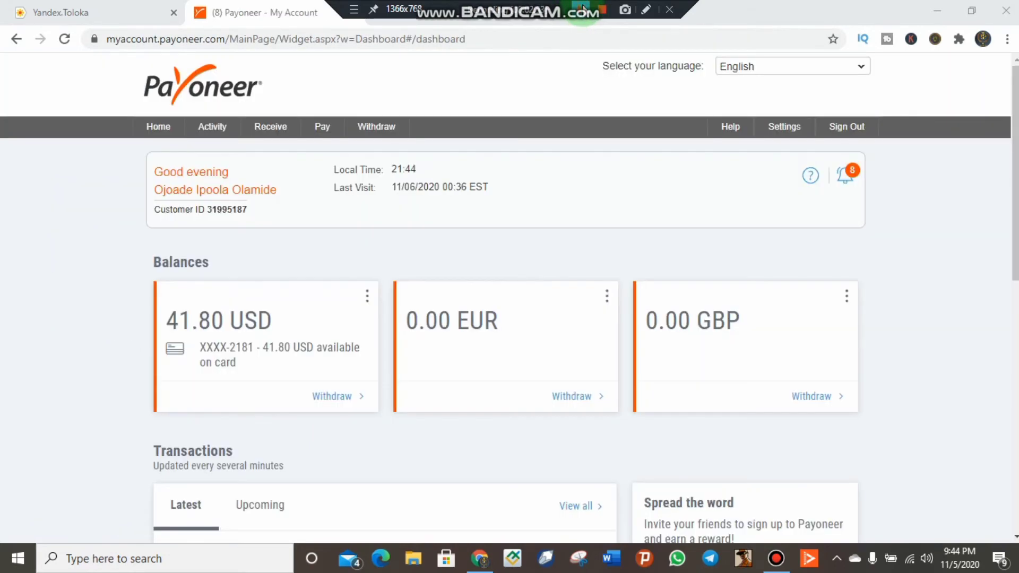
Go to Activity > Funding Sources to list Fiverr, JVZoo, Paypal and other sources.
left_click(211, 127)
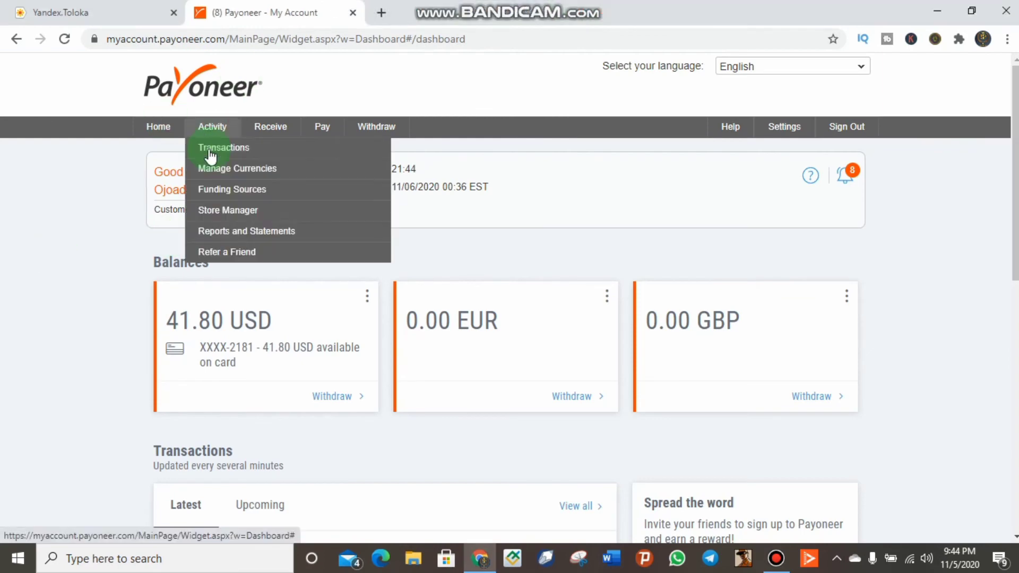
mouse_move(232, 189)
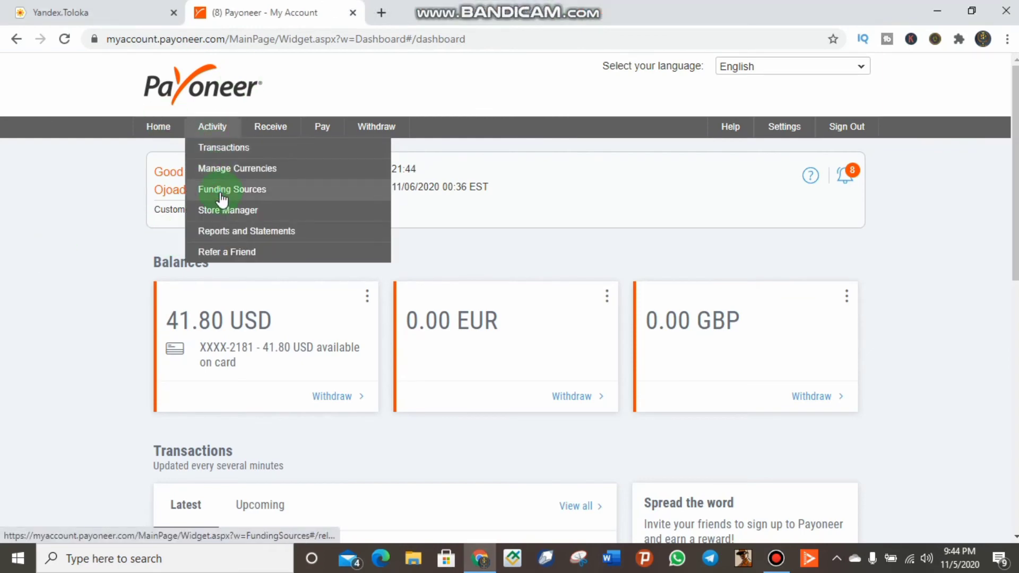
left_click(232, 189)
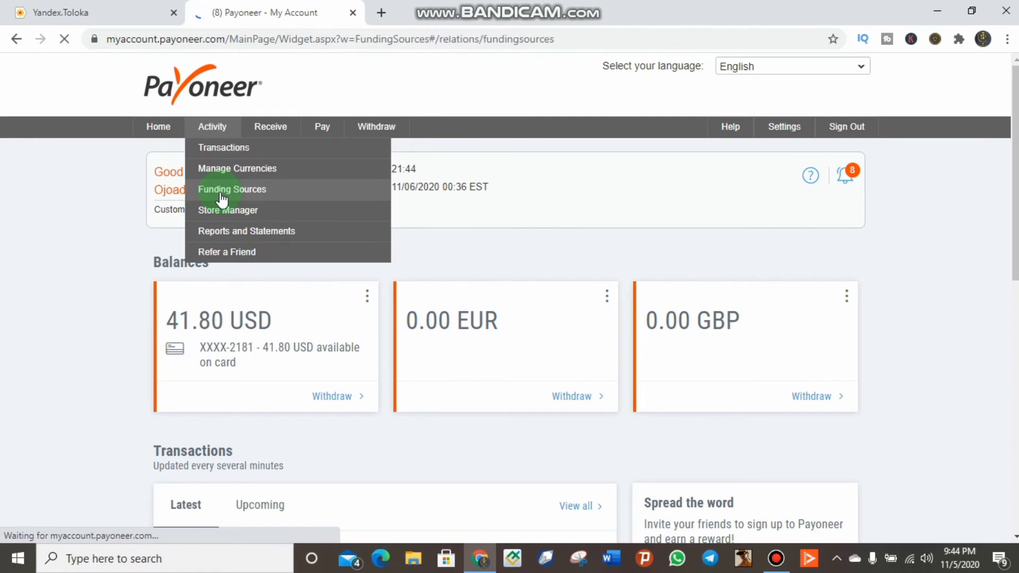
left_click(231, 189)
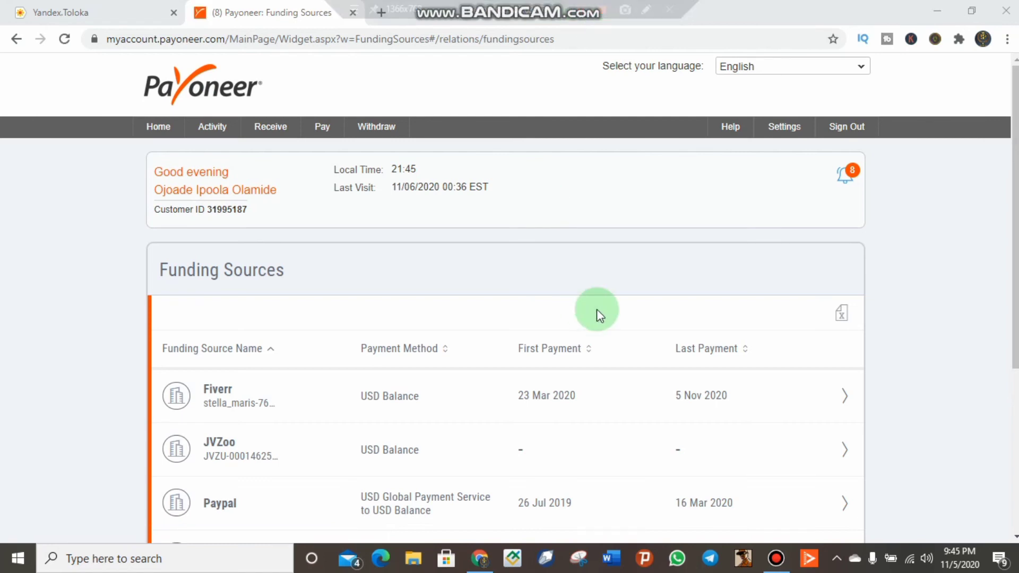
Scroll the Funding Sources table down to the Yandex Services AG entry.
scroll("down", 3)
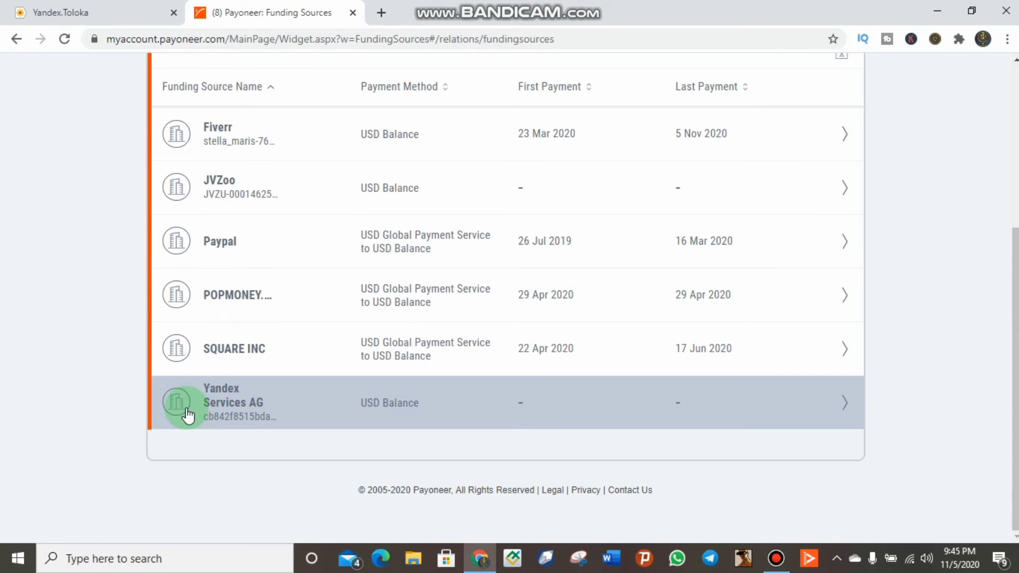
mouse_move(234, 406)
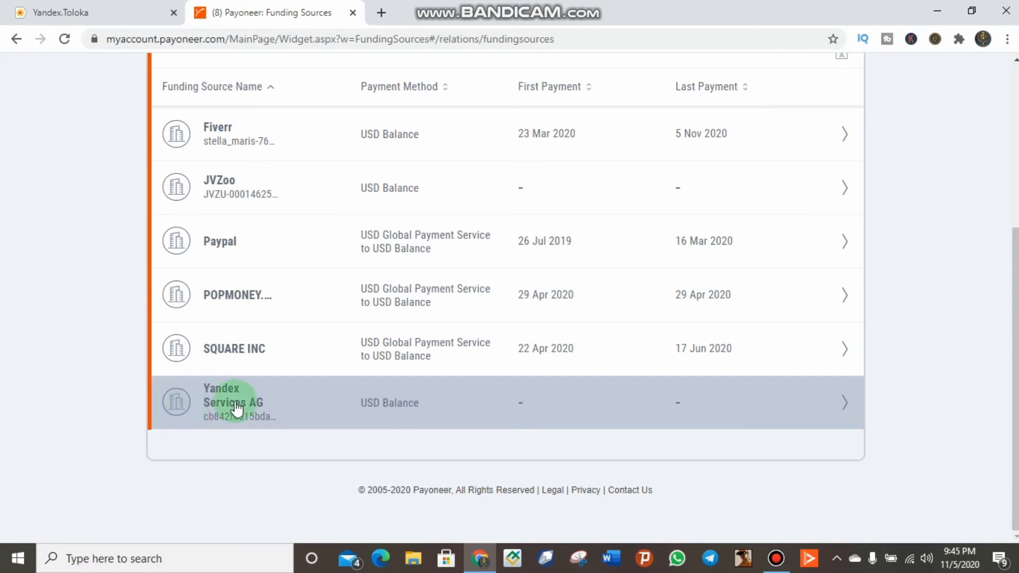
mouse_move(541, 418)
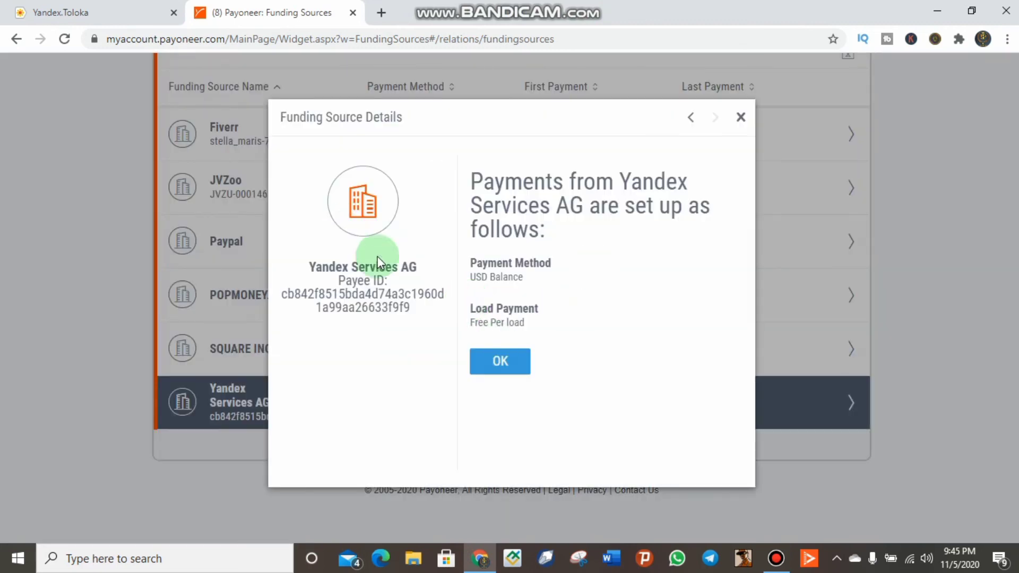
mouse_move(668, 271)
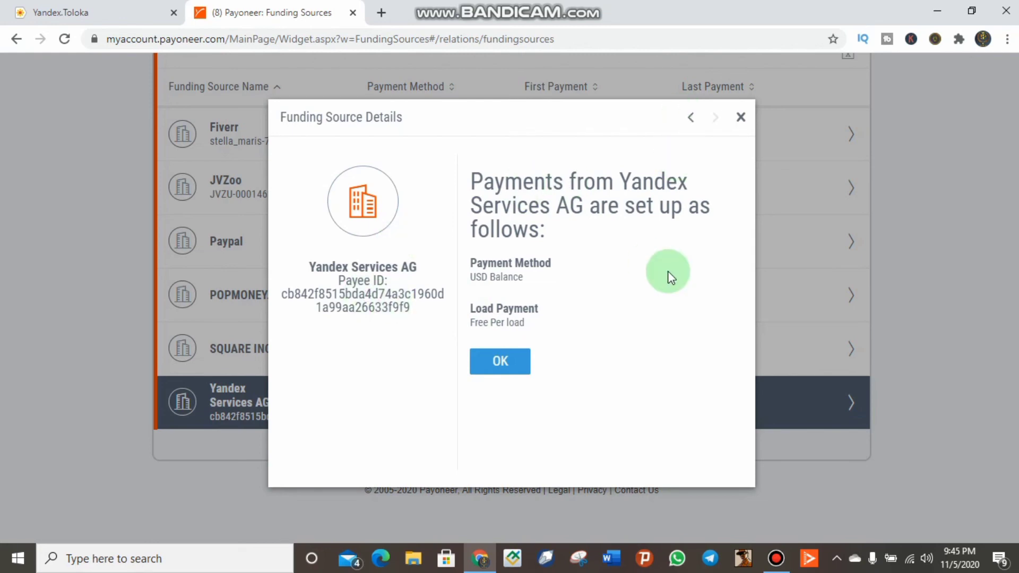
mouse_move(273, 283)
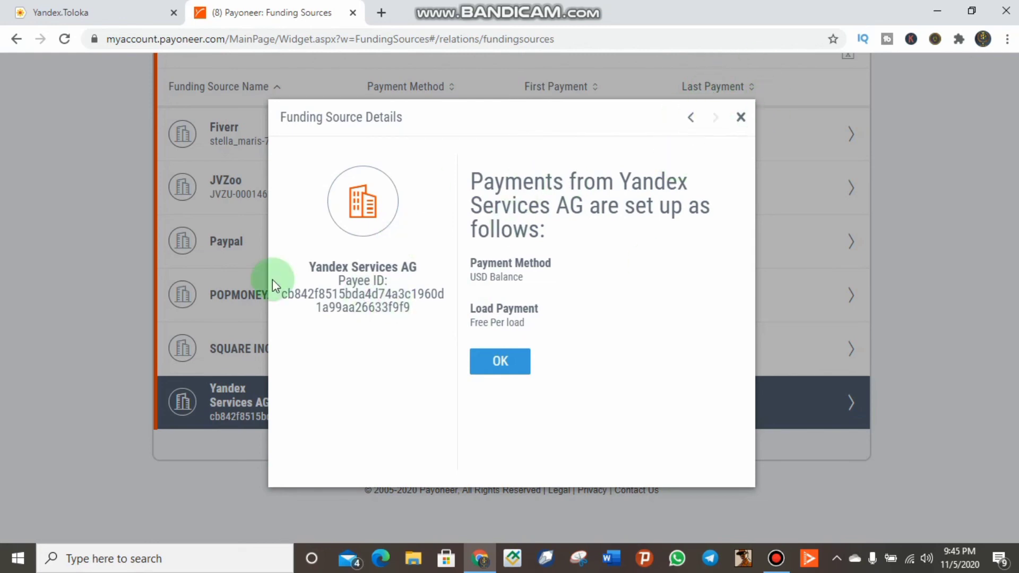
Compare the Toloka and Payoneer tabs, then end on the Toloka My money page.
left_click(91, 12)
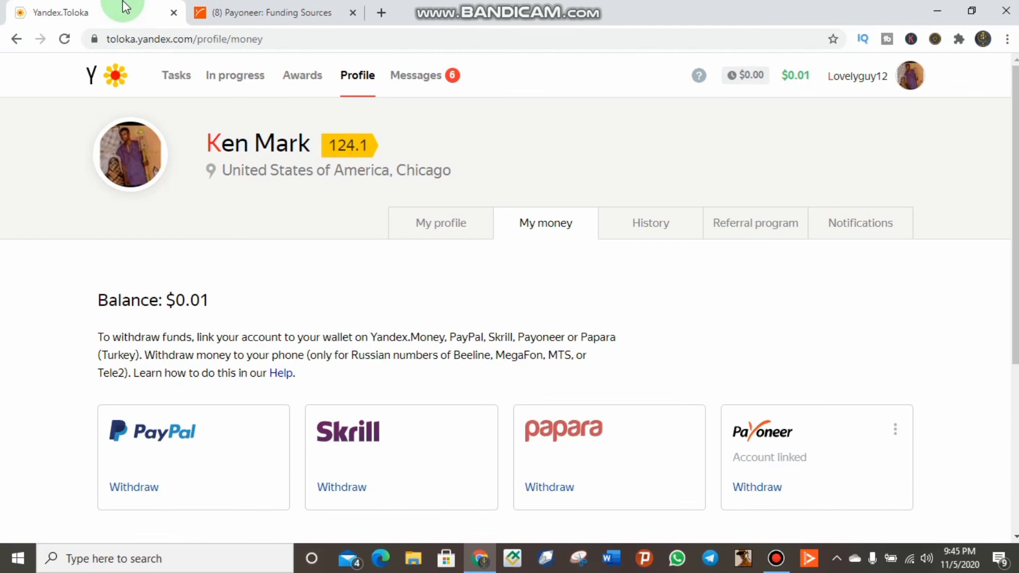
left_click(273, 12)
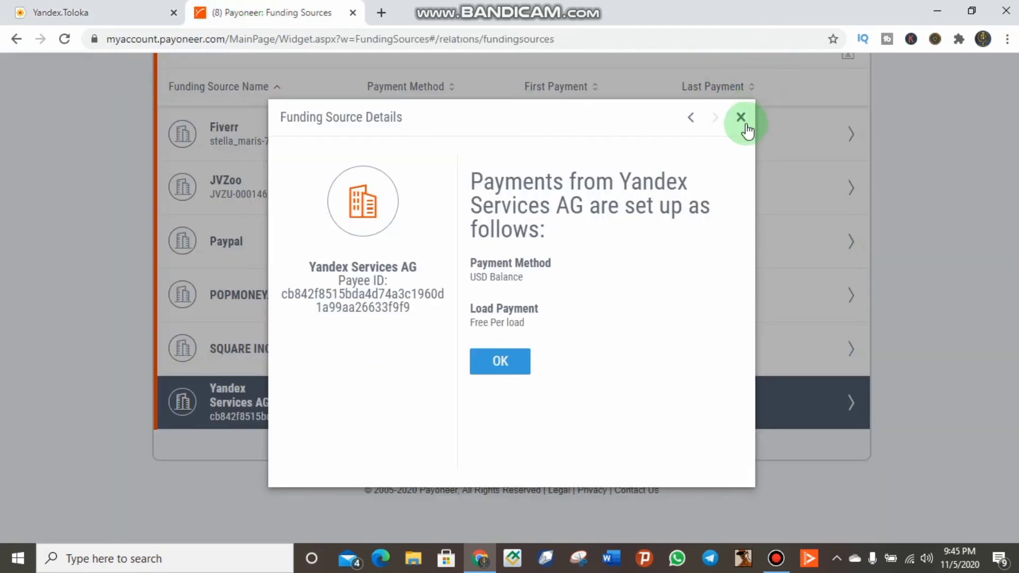
mouse_move(146, 8)
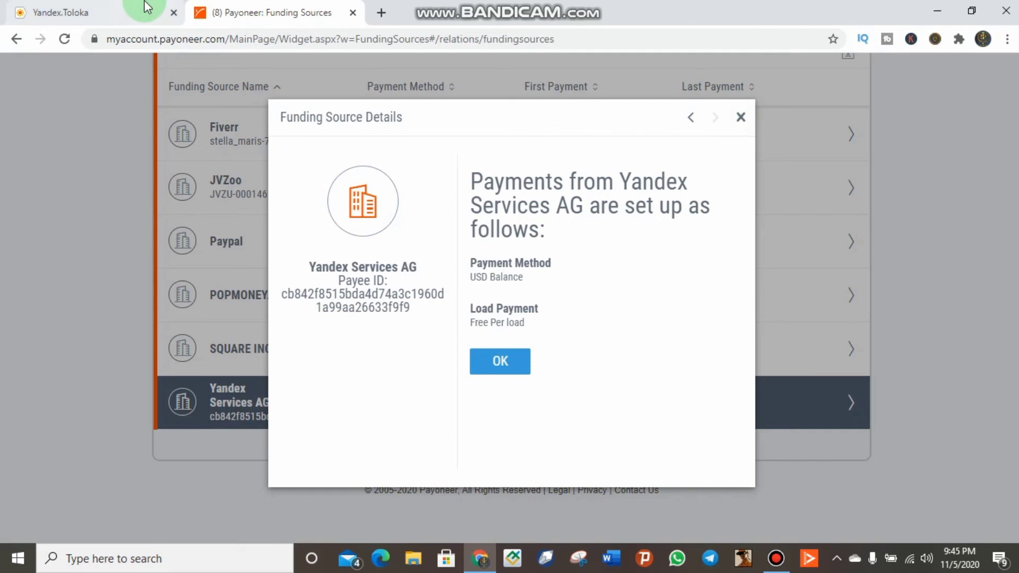
left_click(58, 12)
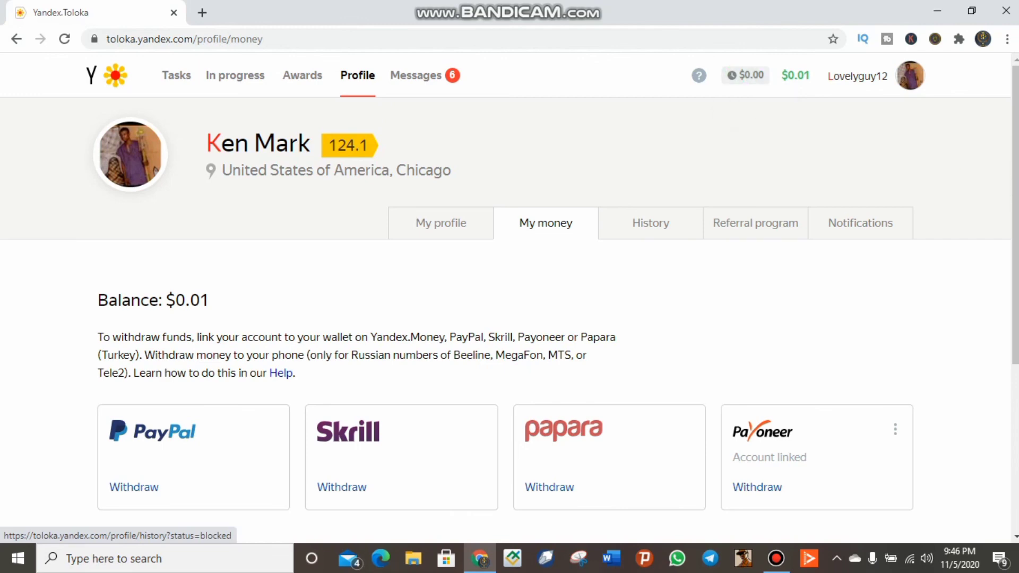
scroll("down", 3)
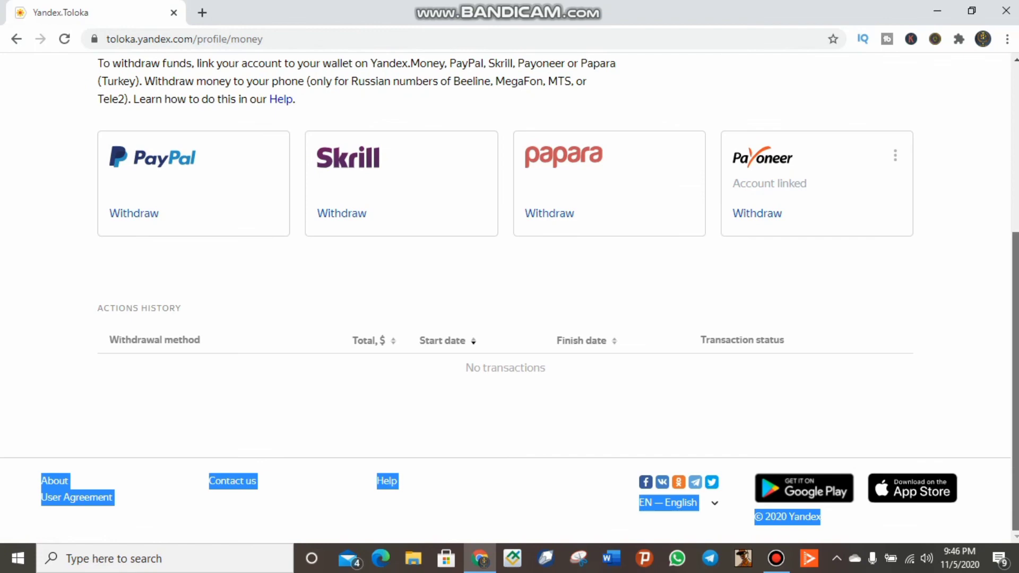
scroll("up", 3)
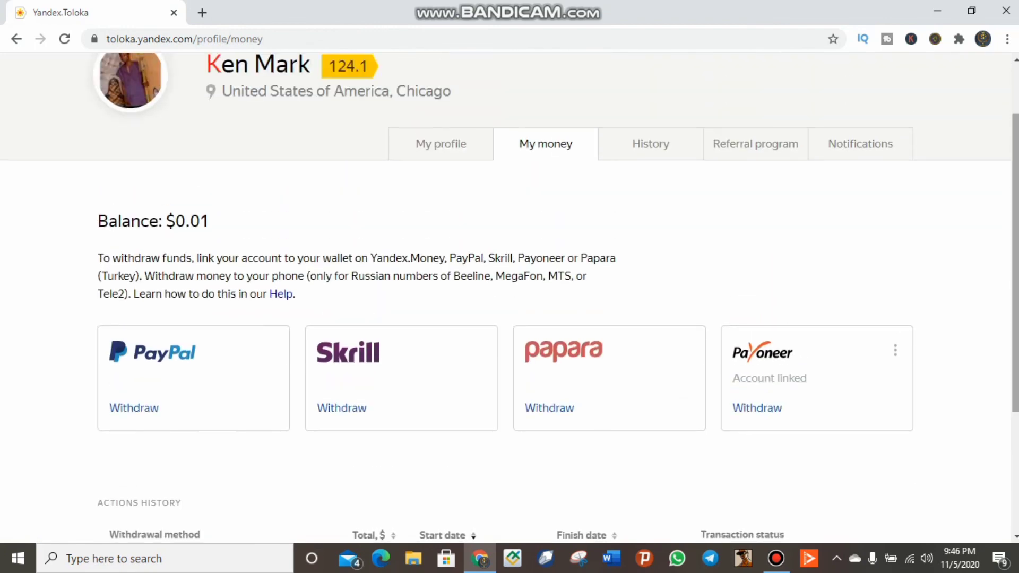
scroll("up", 3)
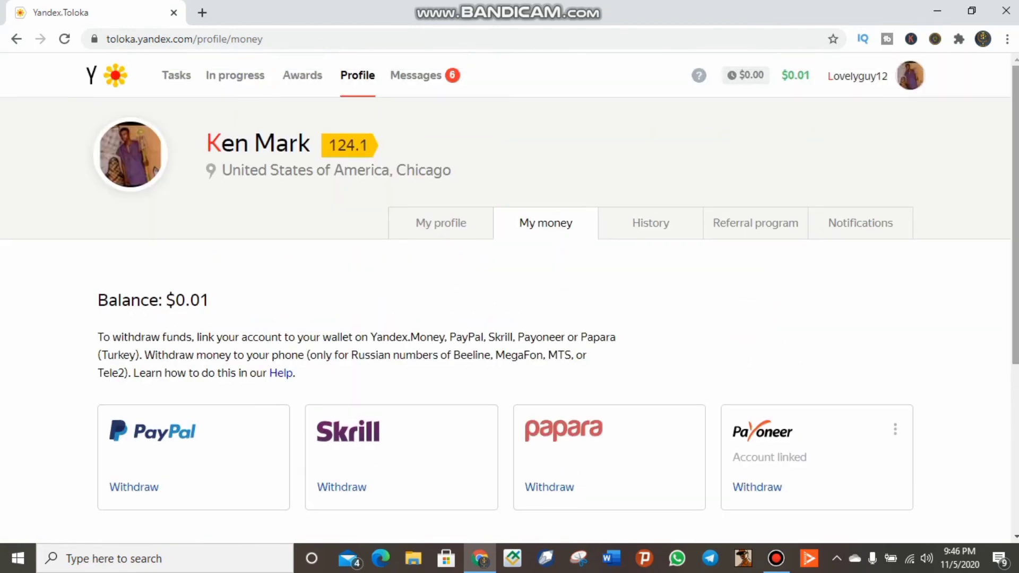
mouse_move(728, 6)
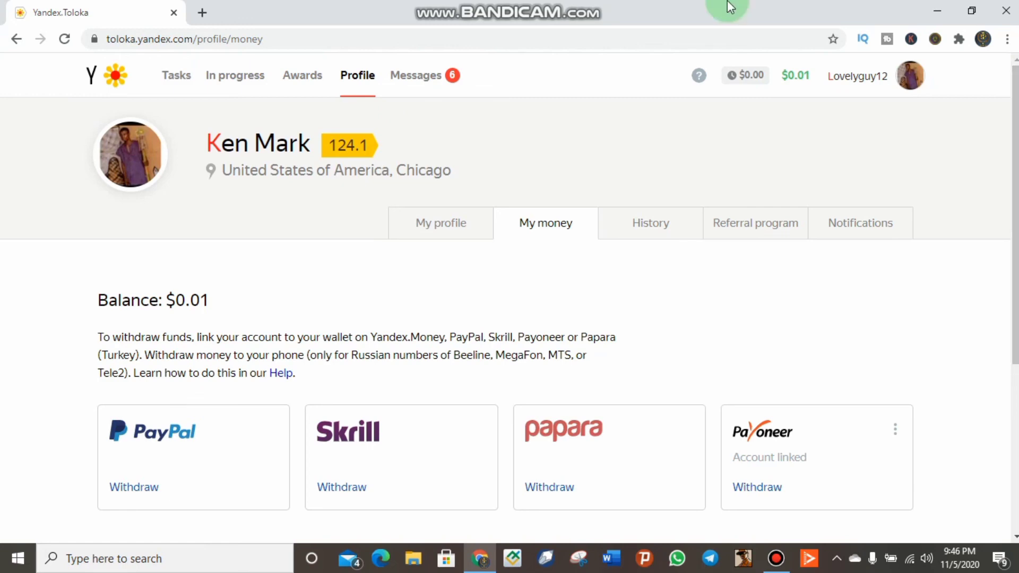